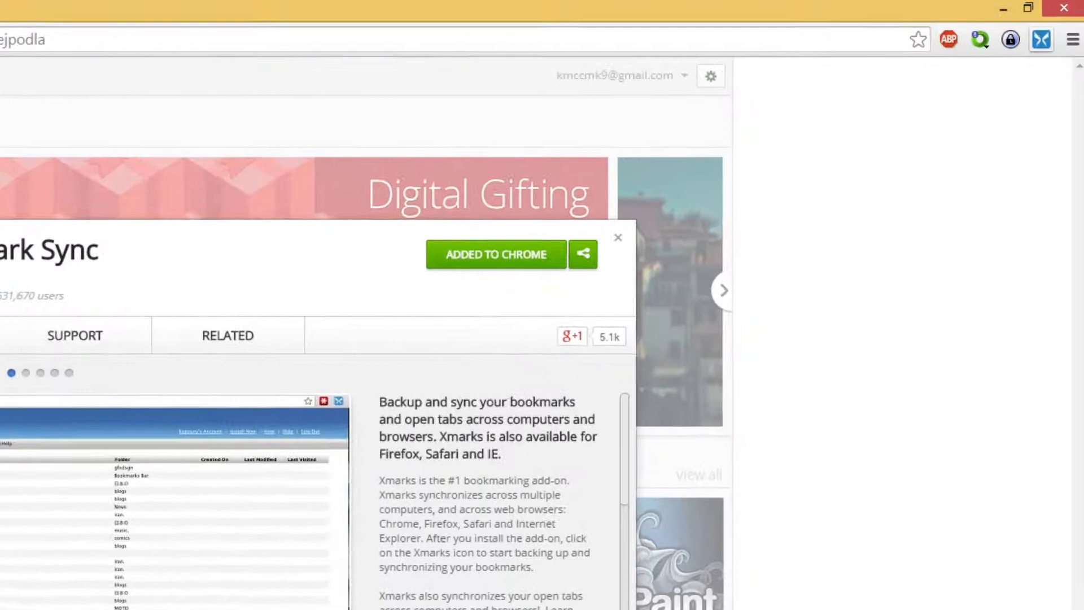
Reach the Xmarks settings page from the Chrome toolbar icon, showing not synchronized and not signed in.
left_click(1037, 38)
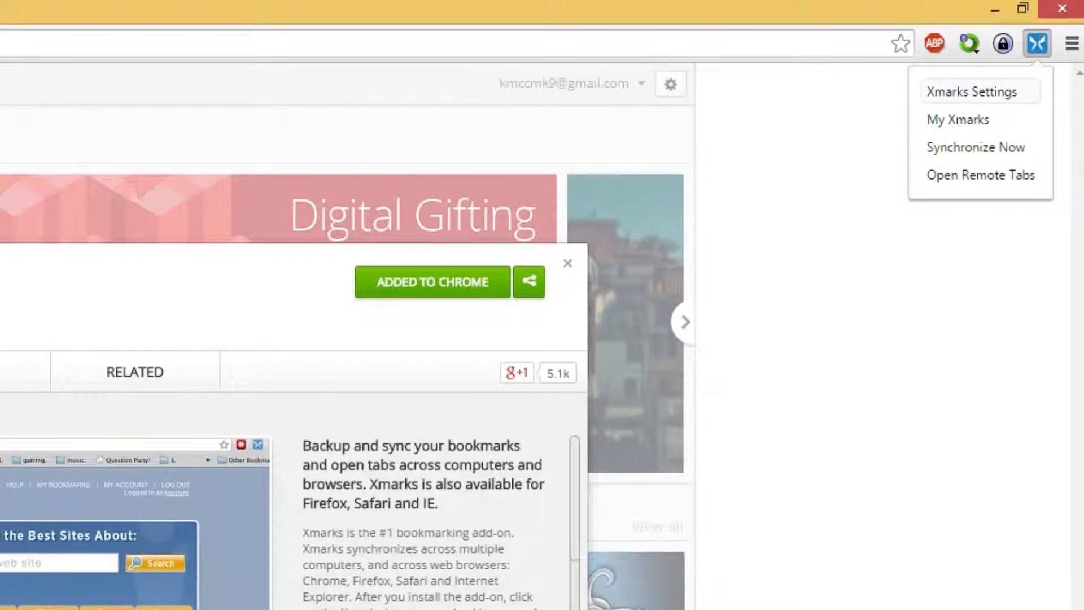
left_click(980, 92)
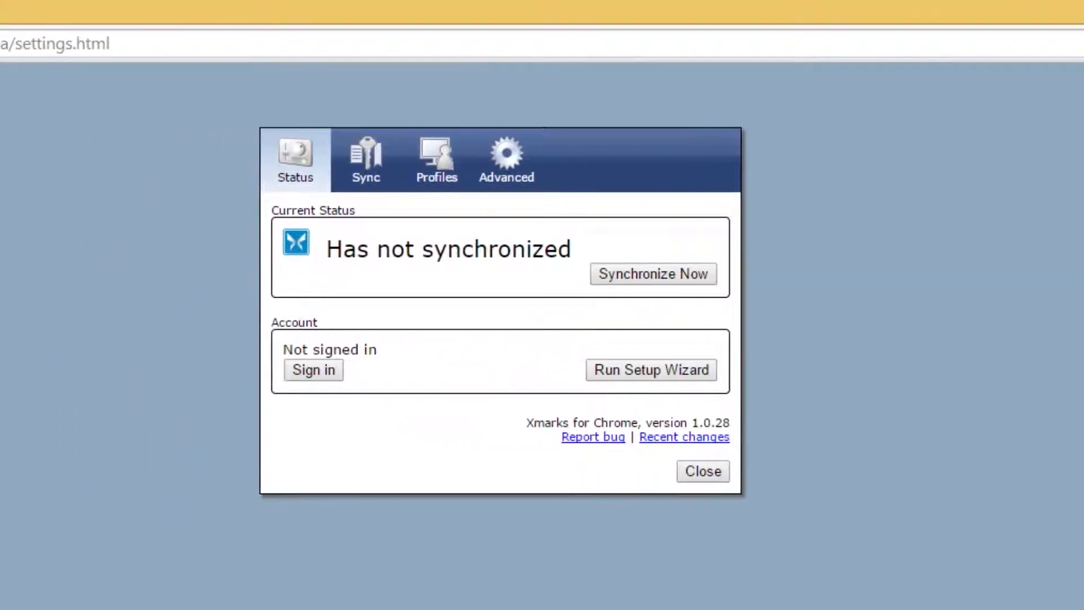
Start the setup wizard and choose 'No: Create an account for me'.
left_click(651, 369)
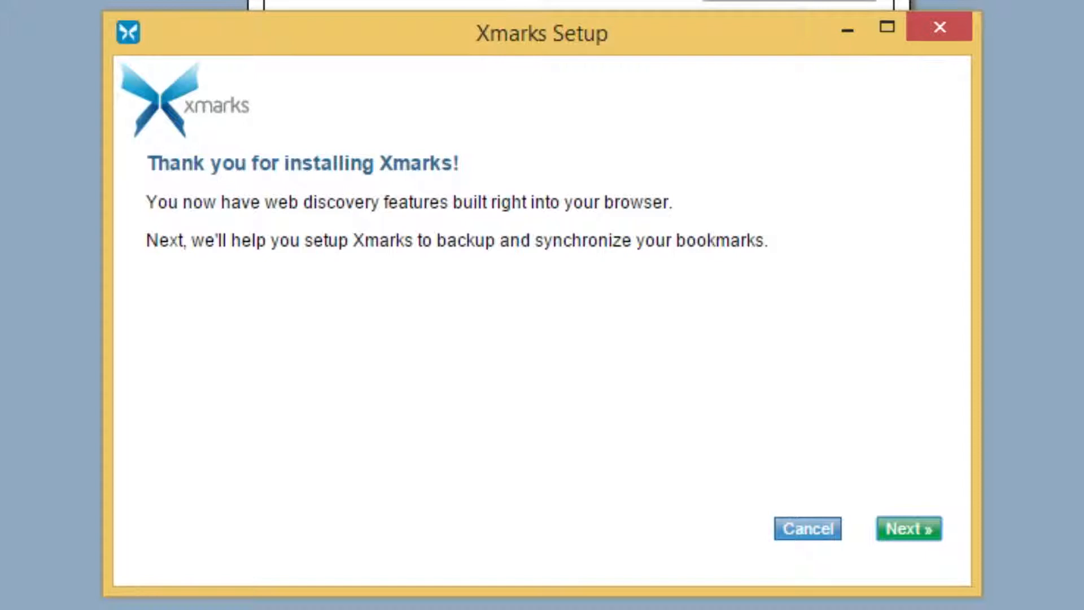
left_click(909, 529)
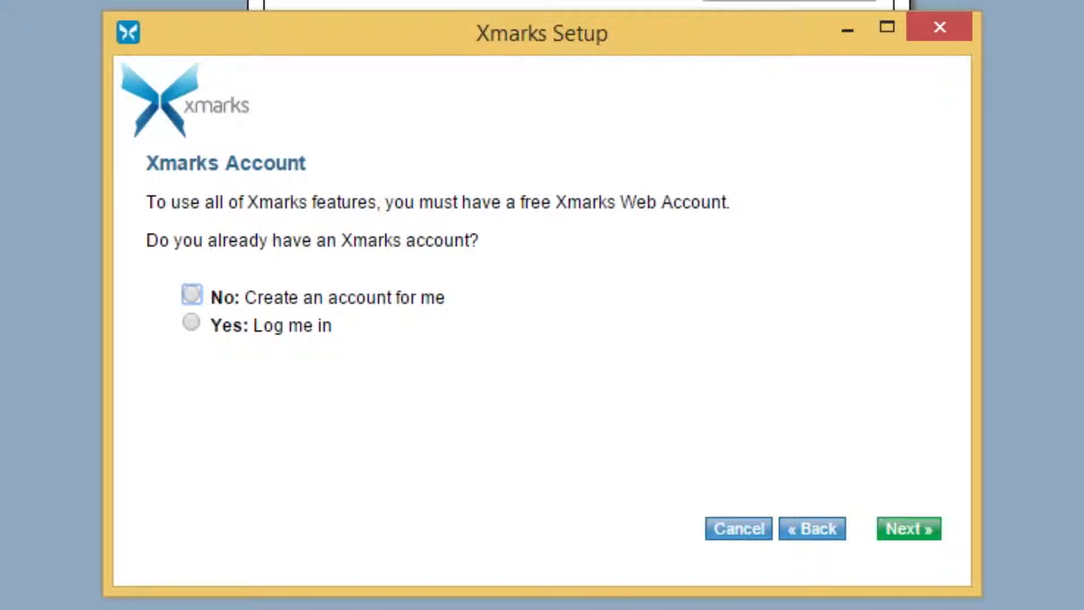
left_click(191, 296)
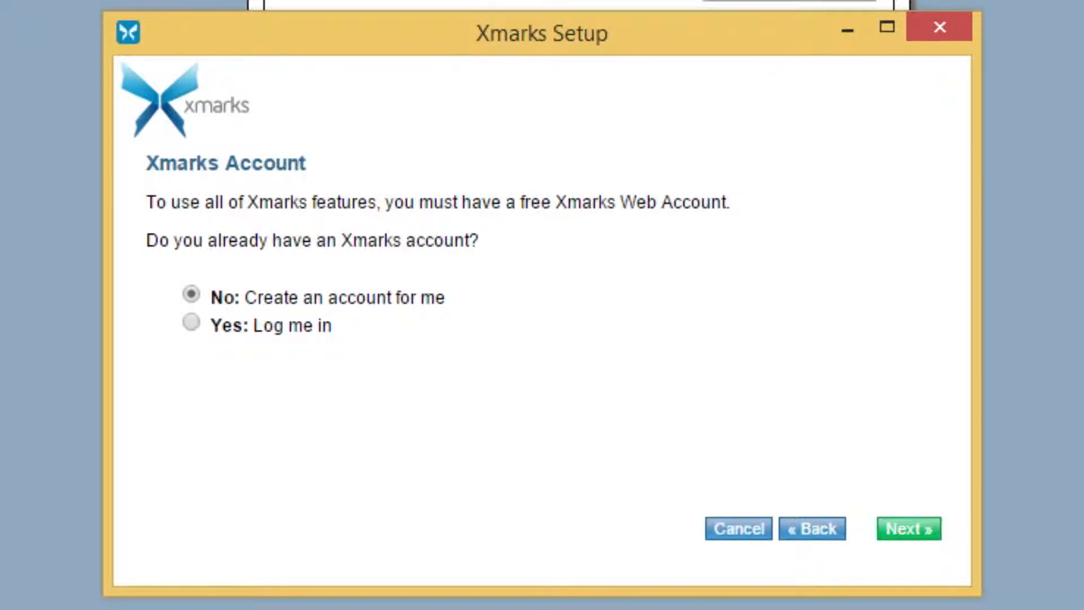
left_click(909, 528)
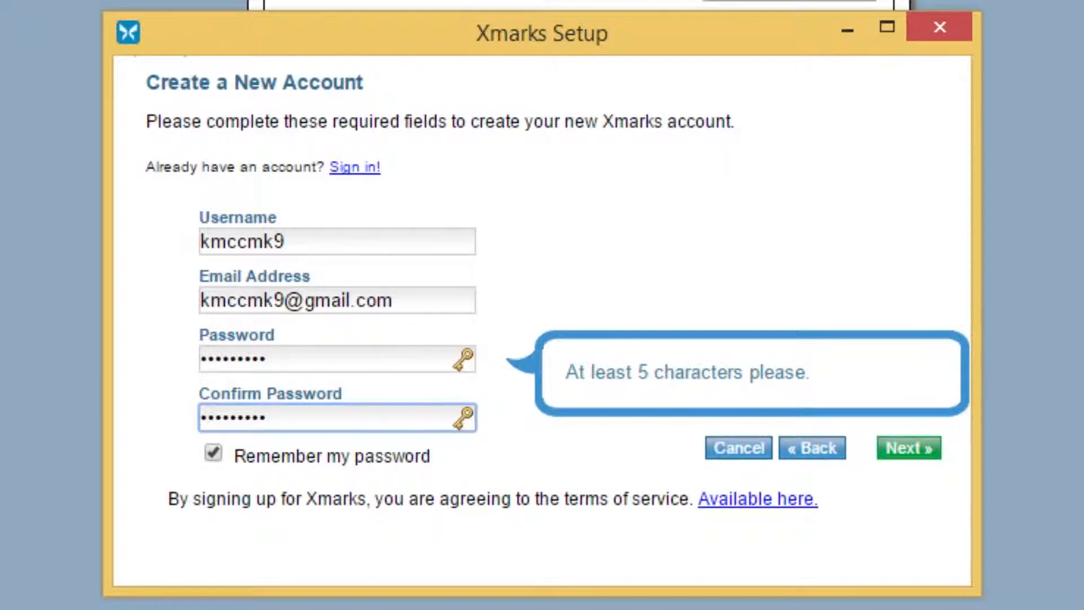
Submit the username, email and password so the wizard confirms the new Xmarks account.
left_click(323, 418)
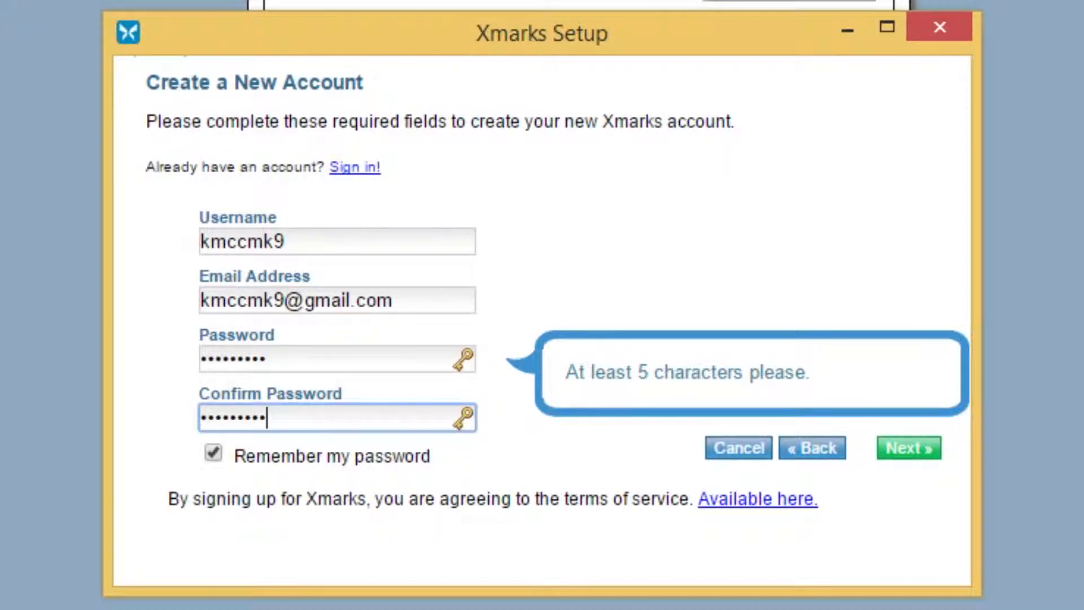
left_click(907, 447)
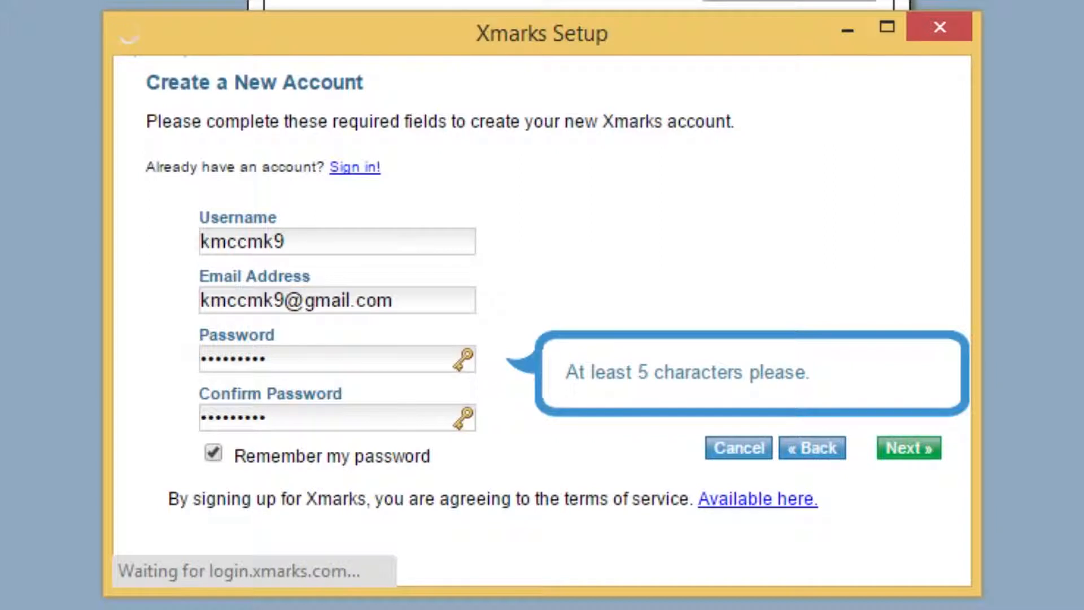
left_click(908, 449)
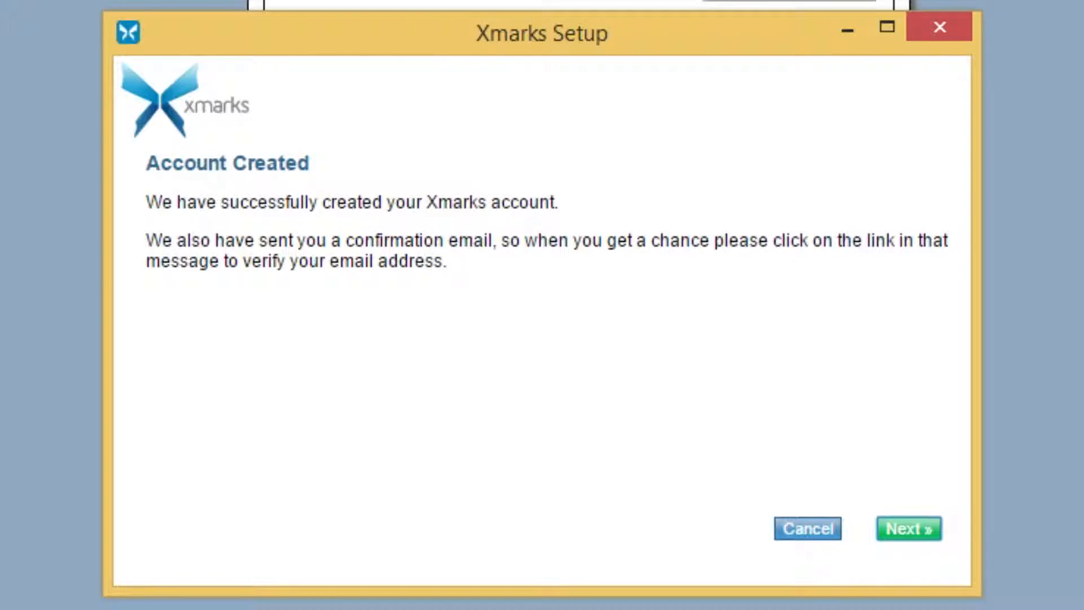
Upload the Chrome bookmarks to the server and acknowledge the Upload complete message.
left_click(911, 530)
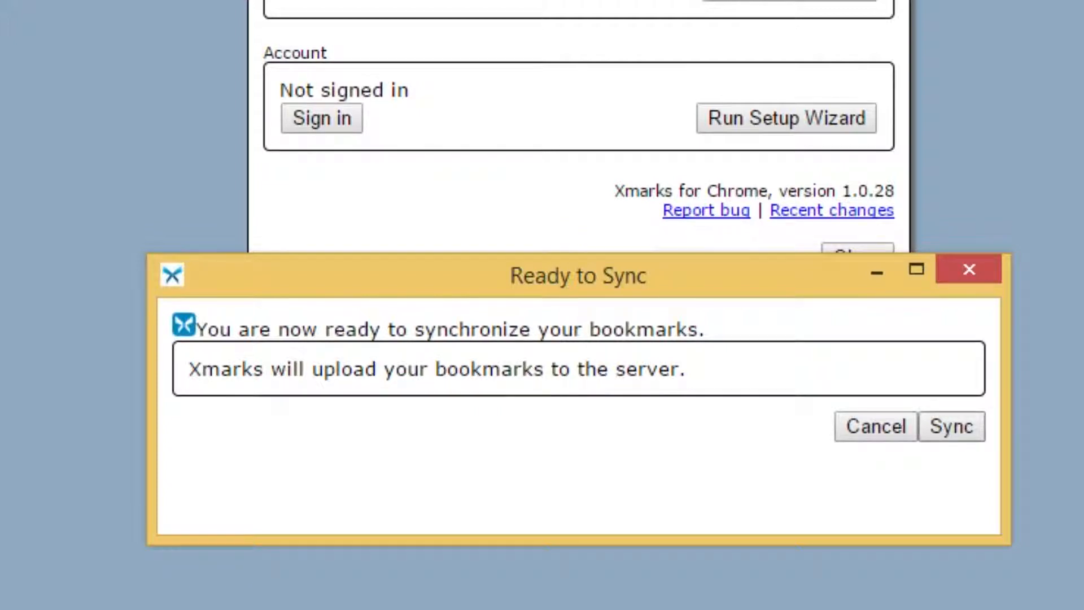
left_click(956, 427)
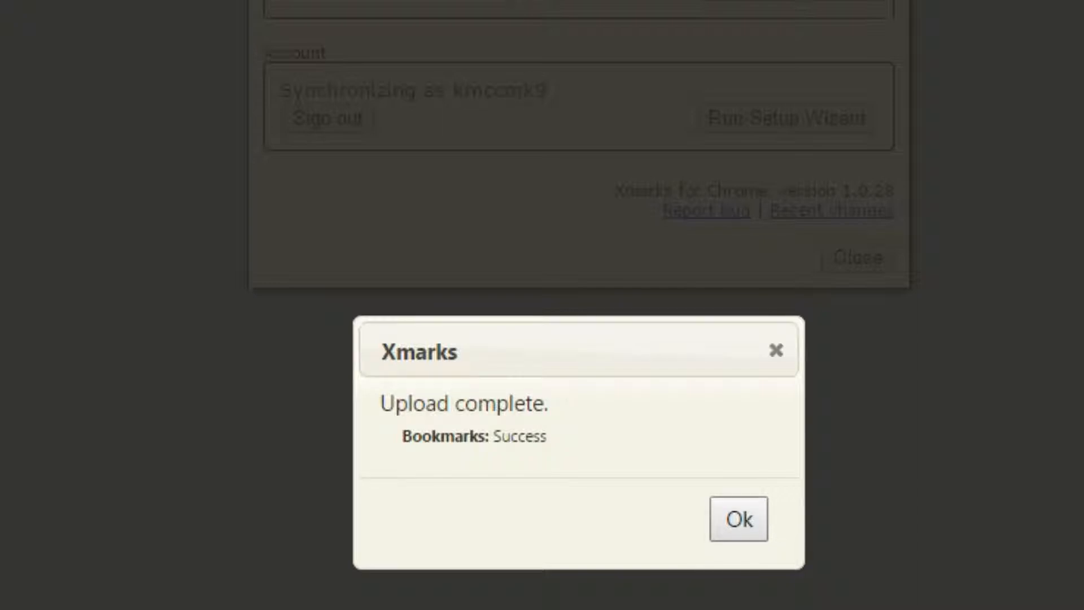
left_click(741, 519)
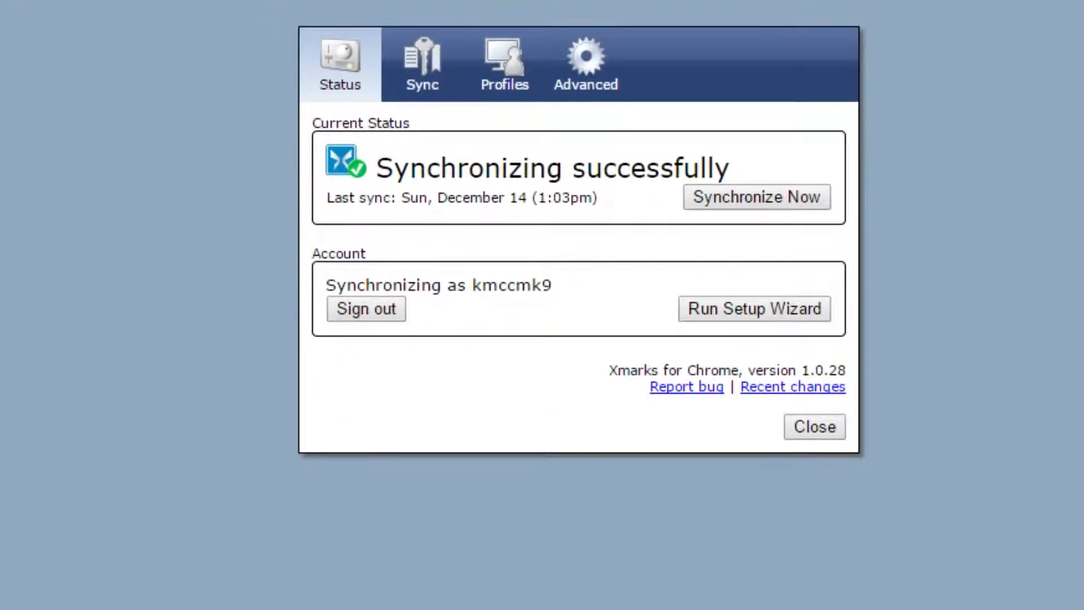
left_click(422, 61)
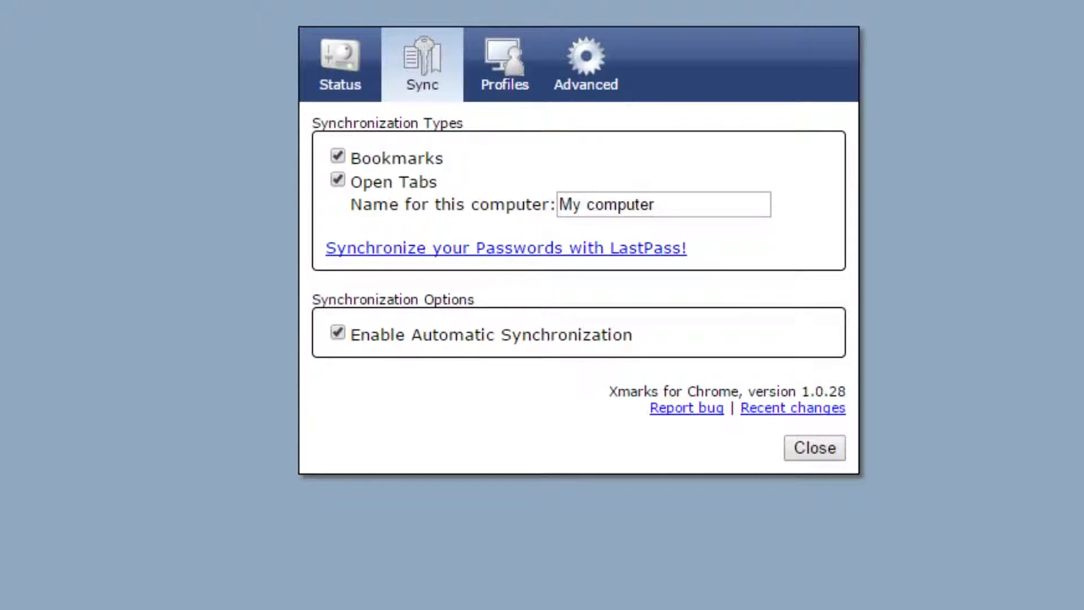
left_click(504, 62)
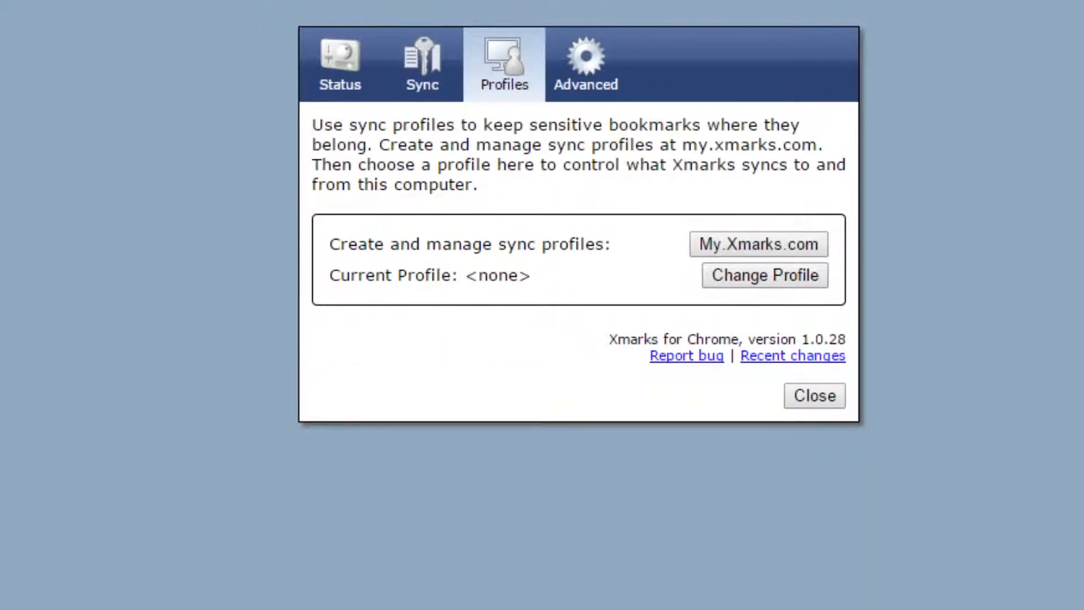
left_click(587, 61)
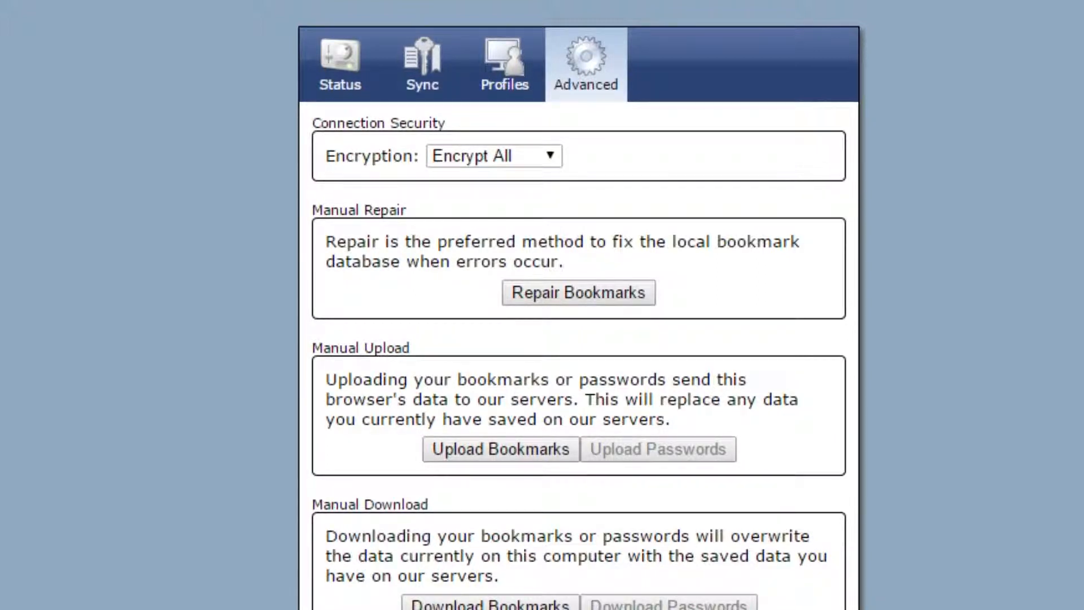
left_click(339, 62)
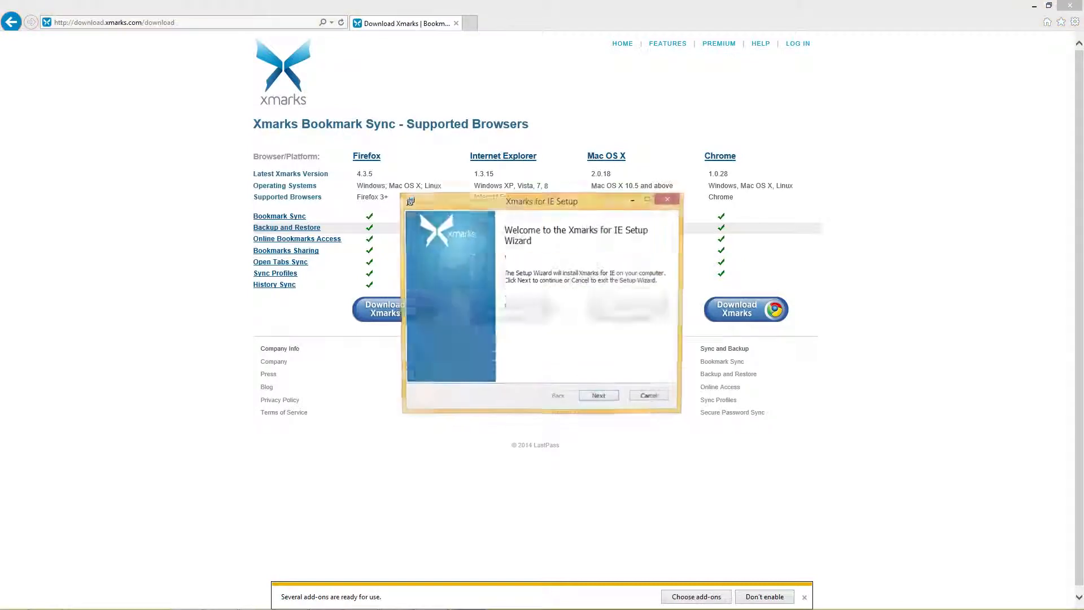
Install Xmarks for IE, accepting the license terms and keeping the default install folder.
left_click(598, 395)
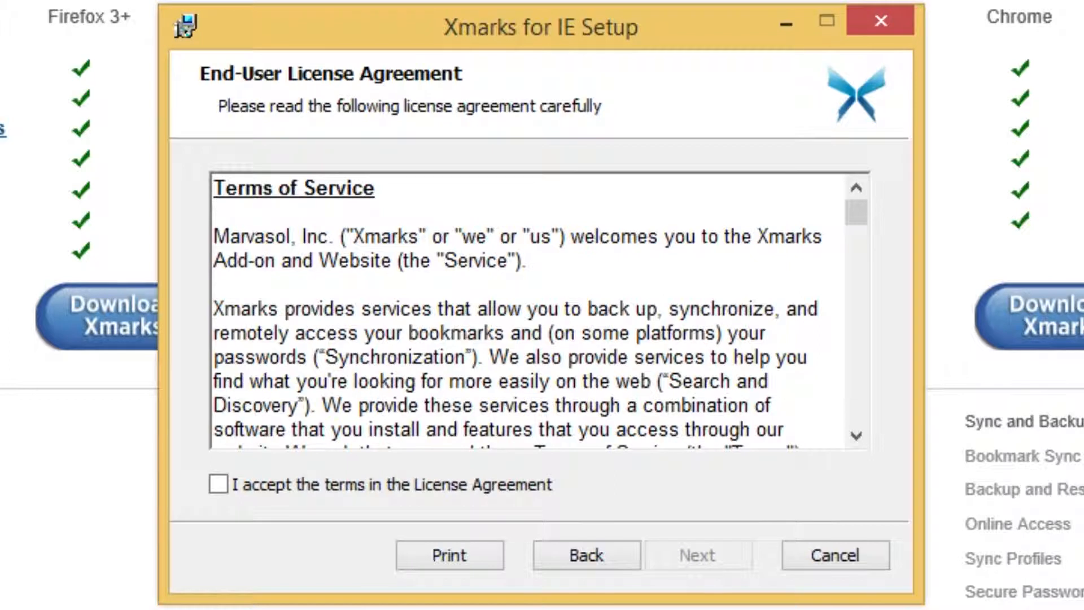
left_click(219, 483)
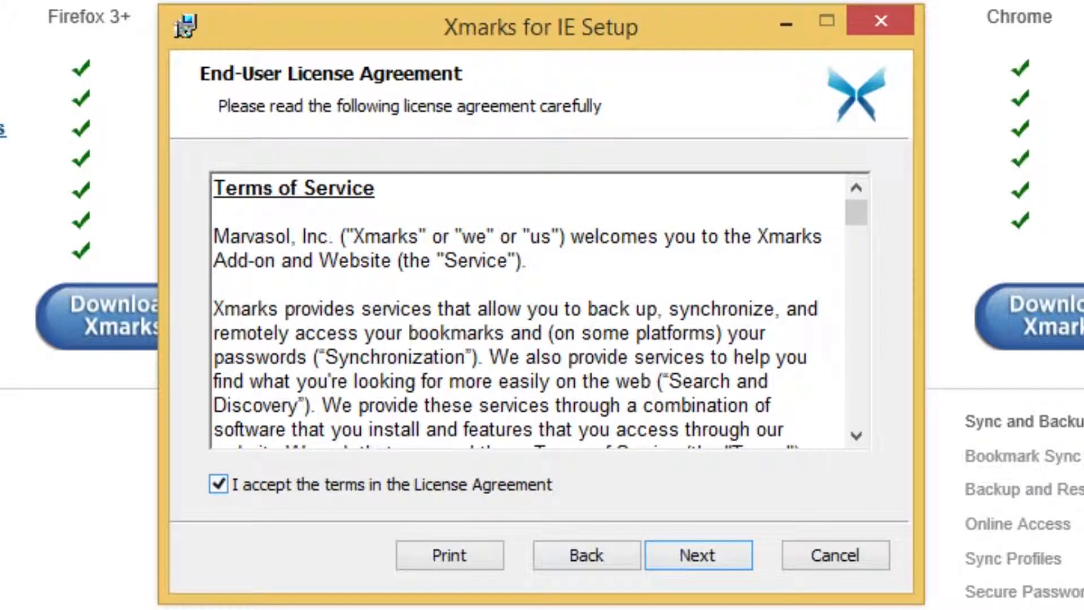
left_click(698, 554)
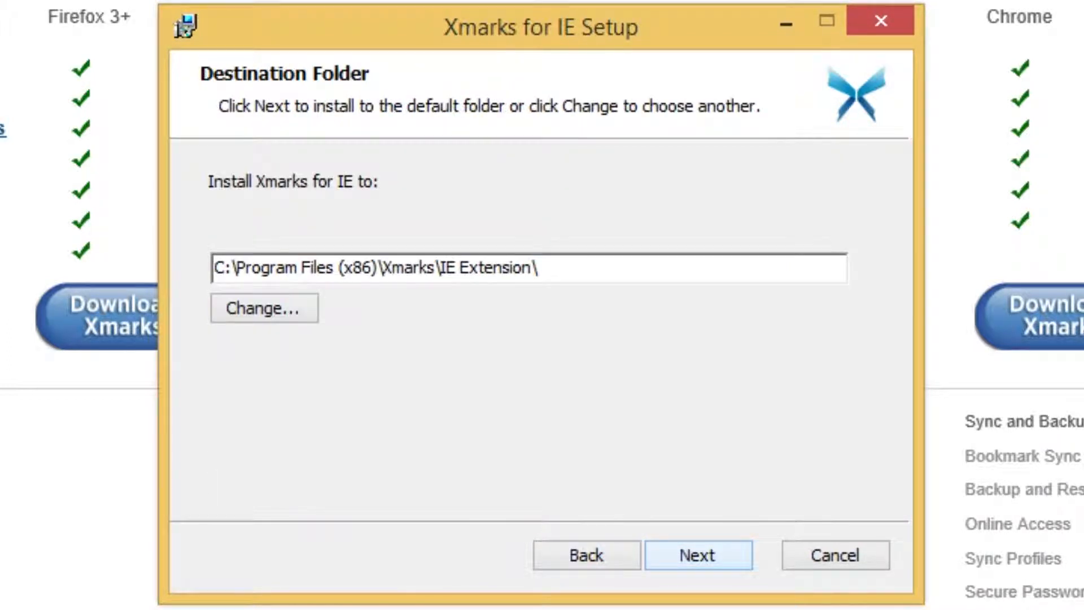
left_click(697, 555)
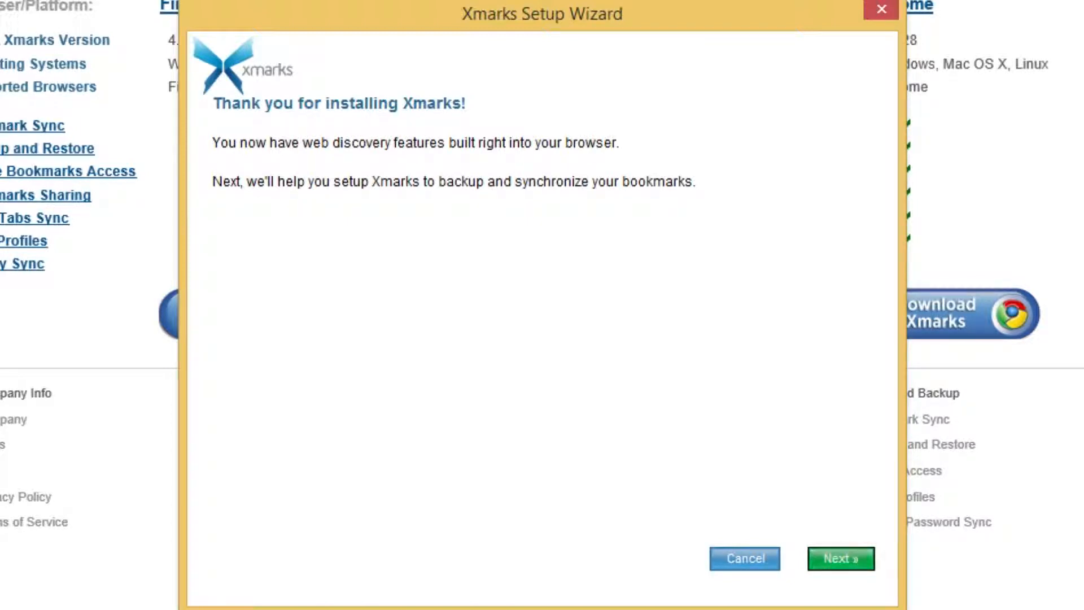
Choose 'Yes: Log me in' and enter the kmccmk9@ email with the account password.
left_click(840, 558)
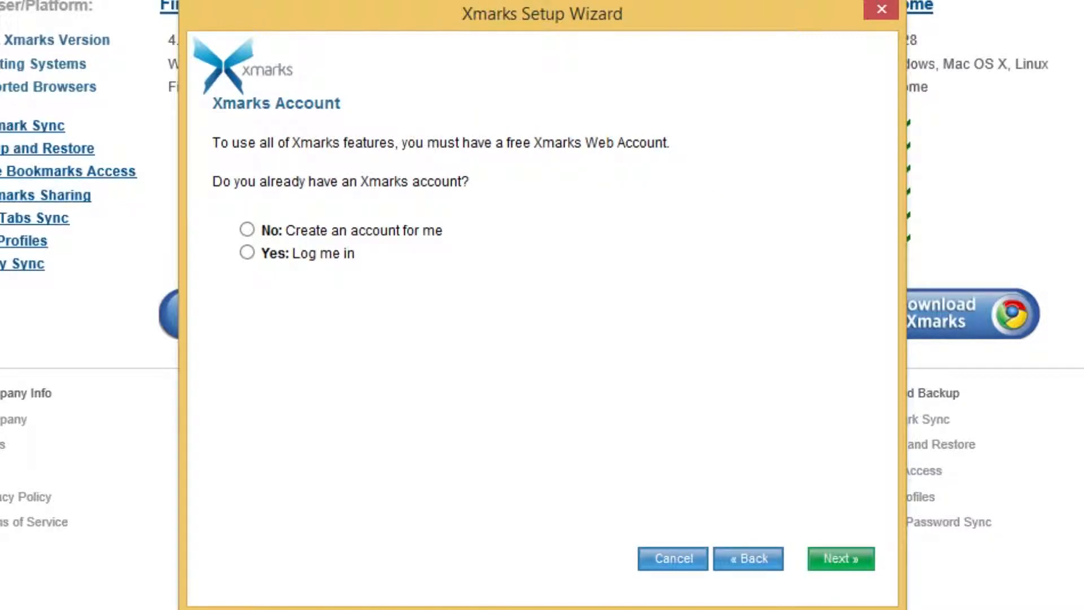
left_click(247, 253)
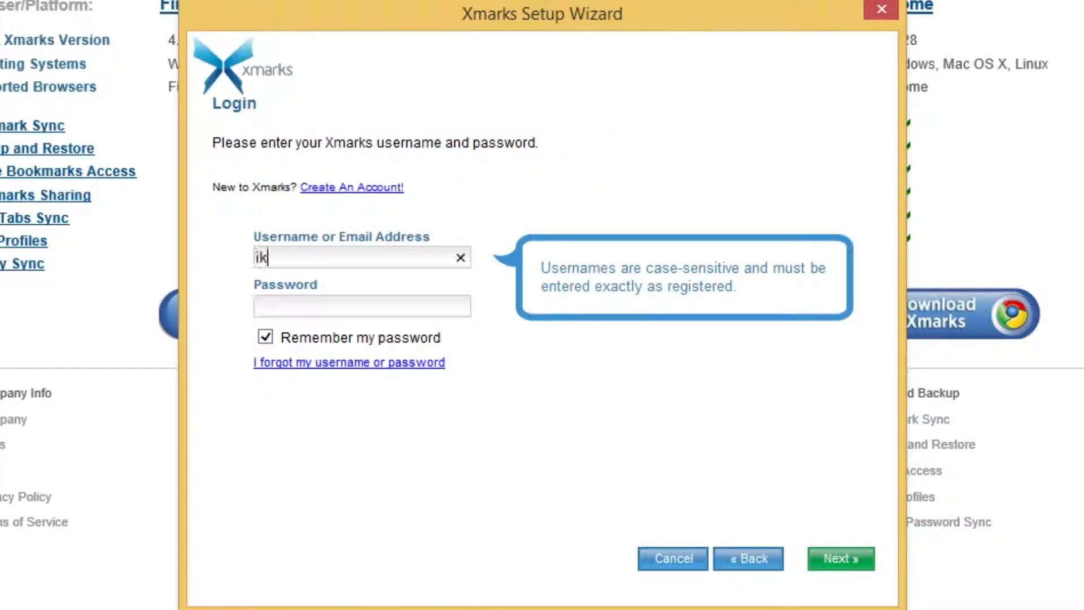
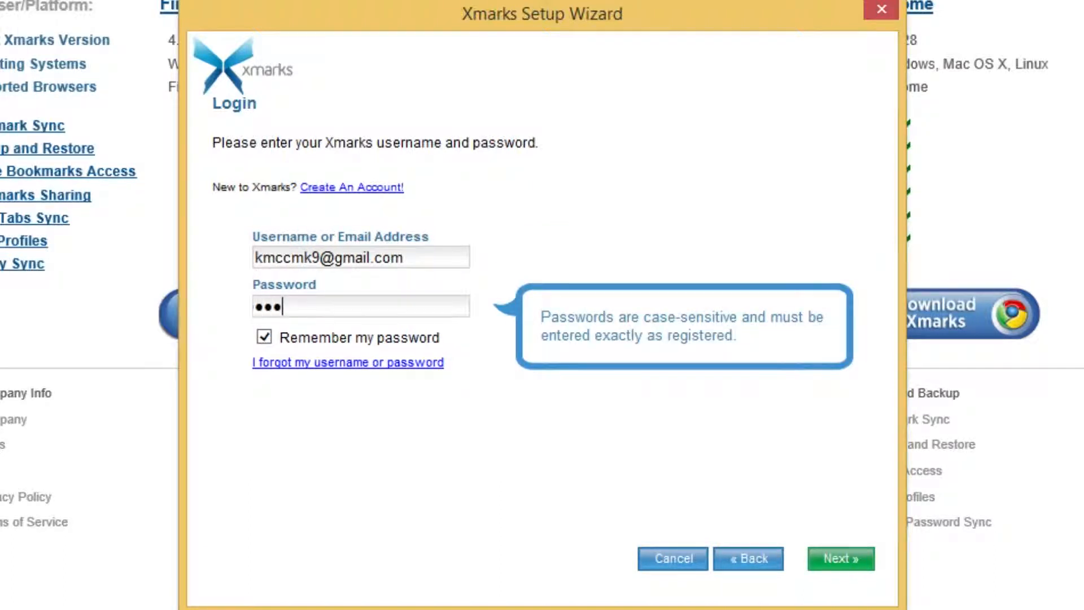
type("password")
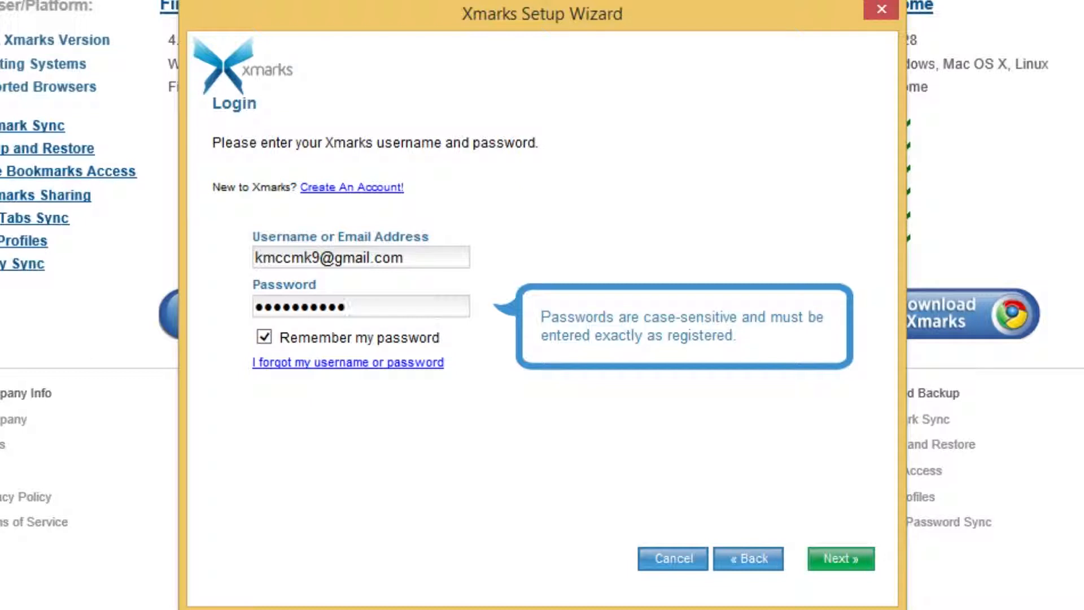
left_click(362, 306)
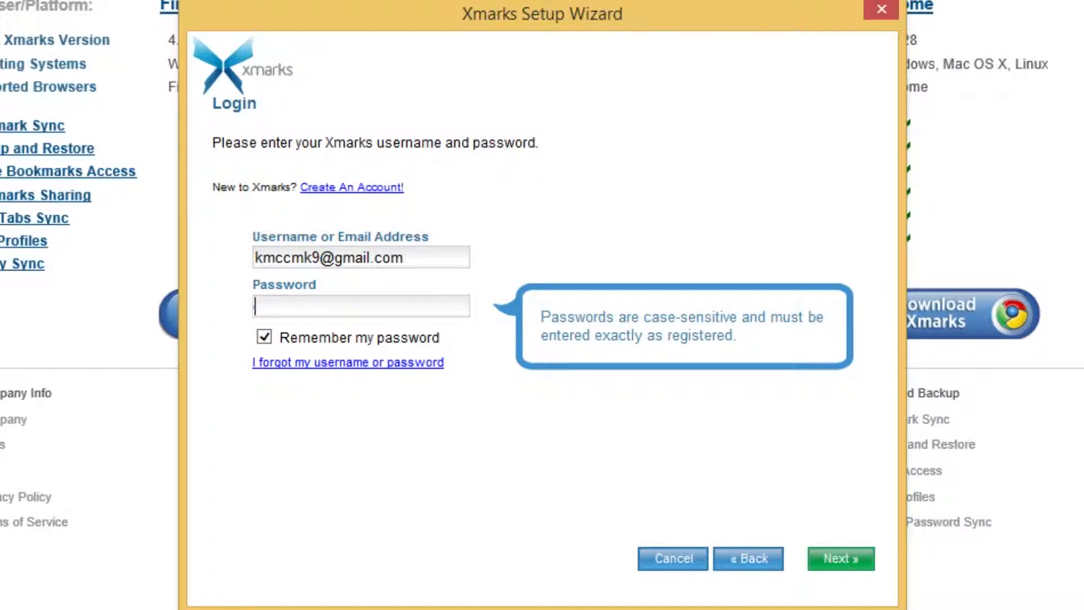
type("password")
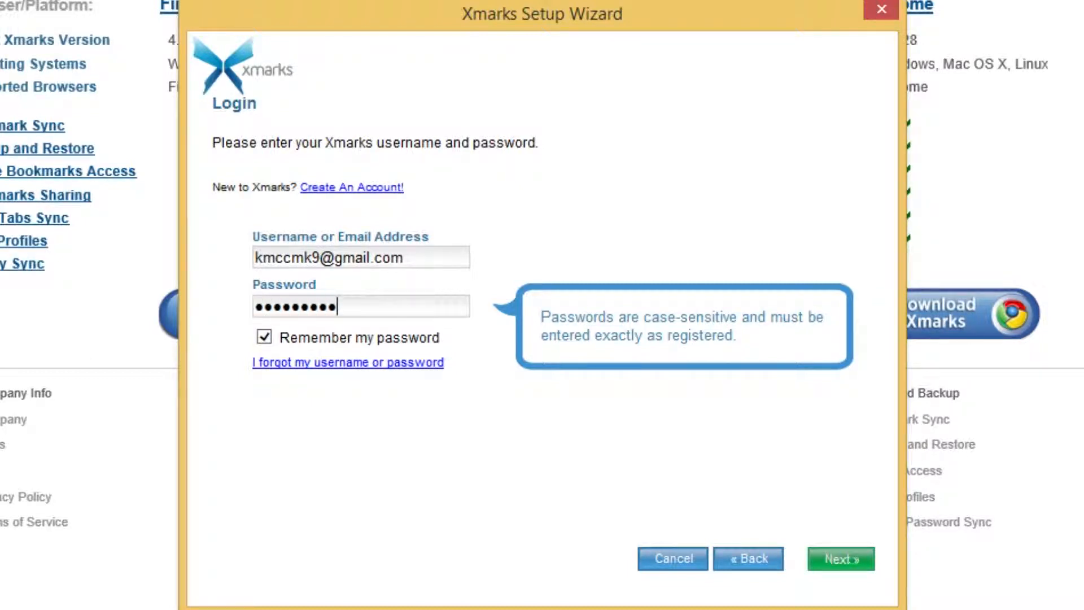
Log in to the existing Xmarks account and continue past the Login successful page.
left_click(841, 557)
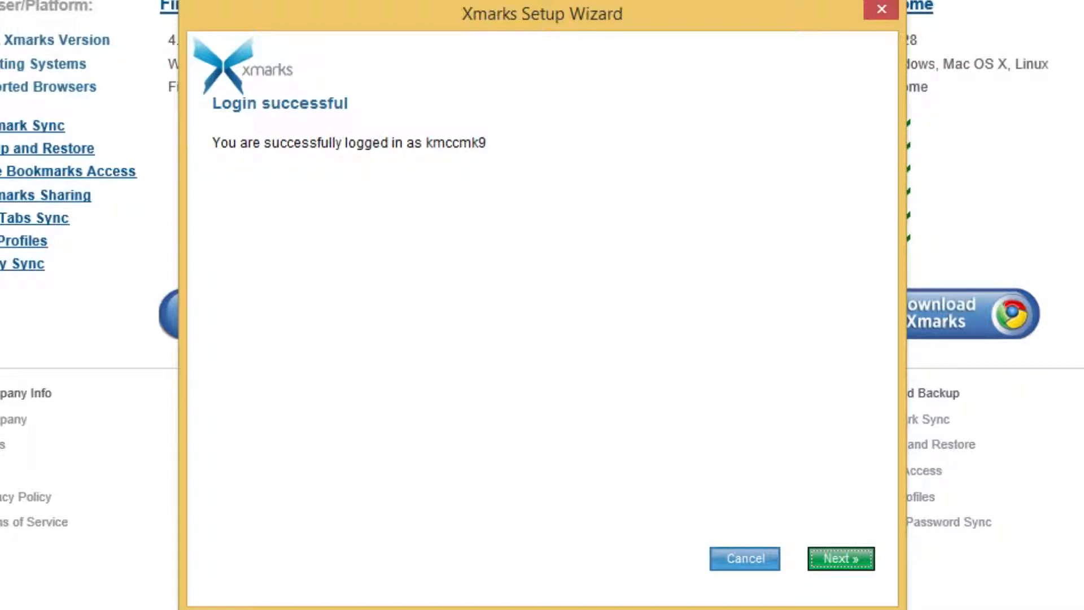
left_click(840, 557)
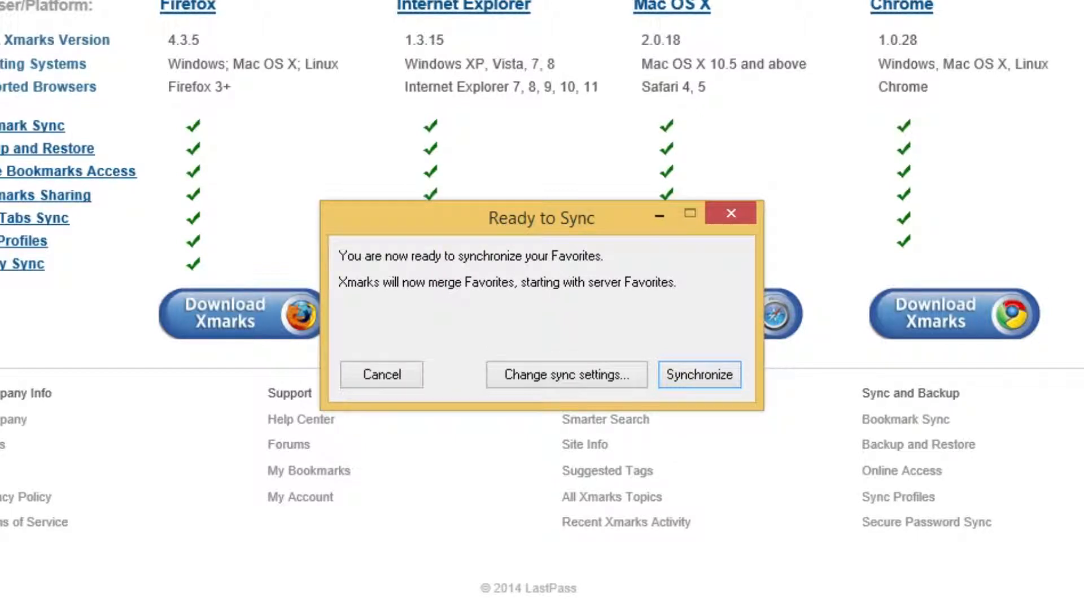
Merge Favorites starting with the server so IE Favorites list the GTA4-Mods.com bookmarks.
left_click(567, 374)
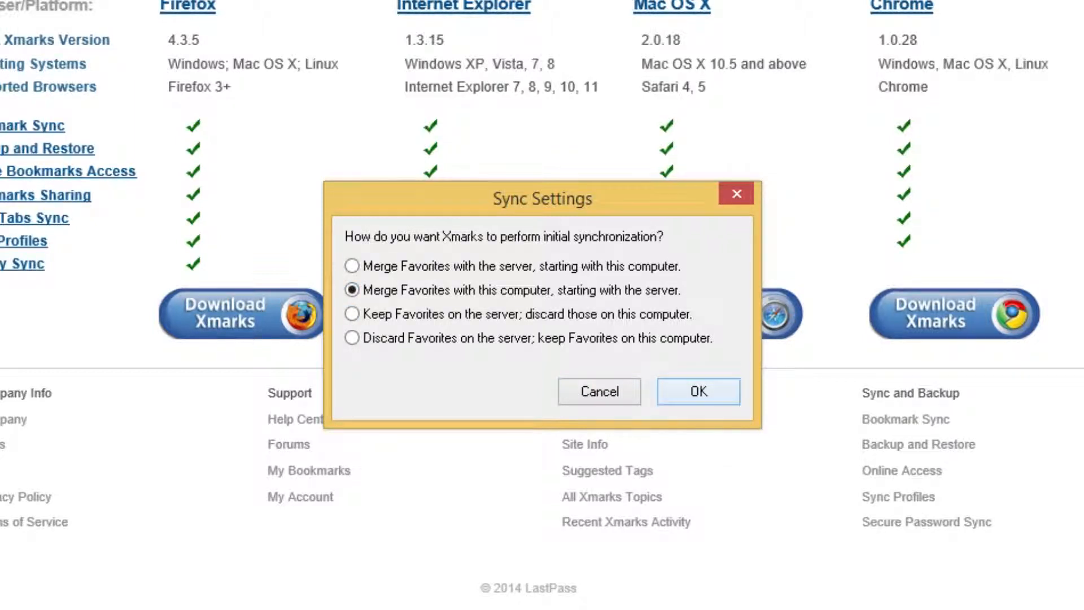
left_click(697, 391)
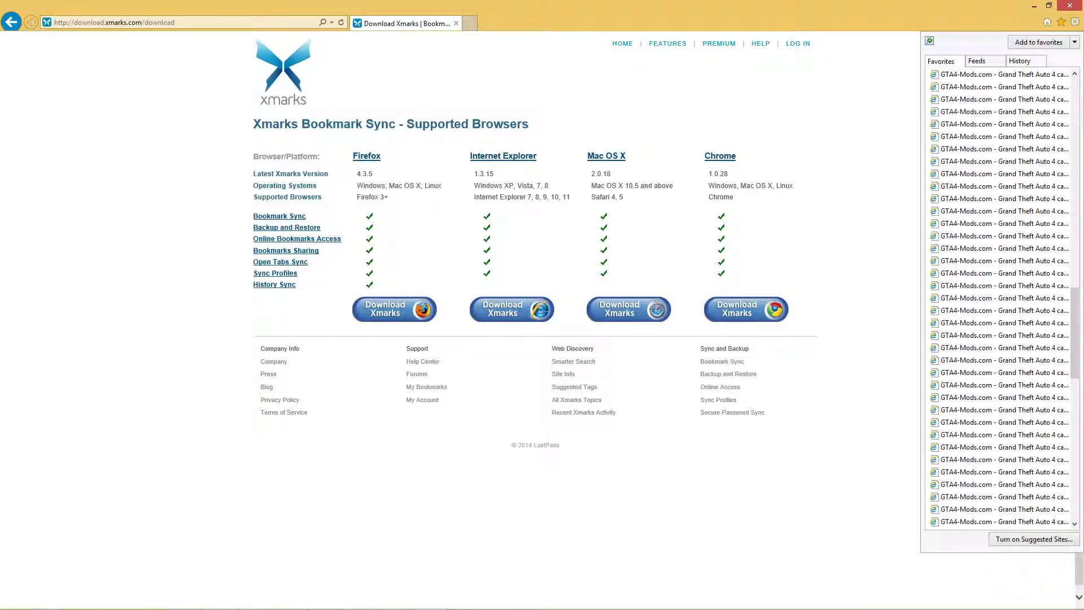
left_click(929, 40)
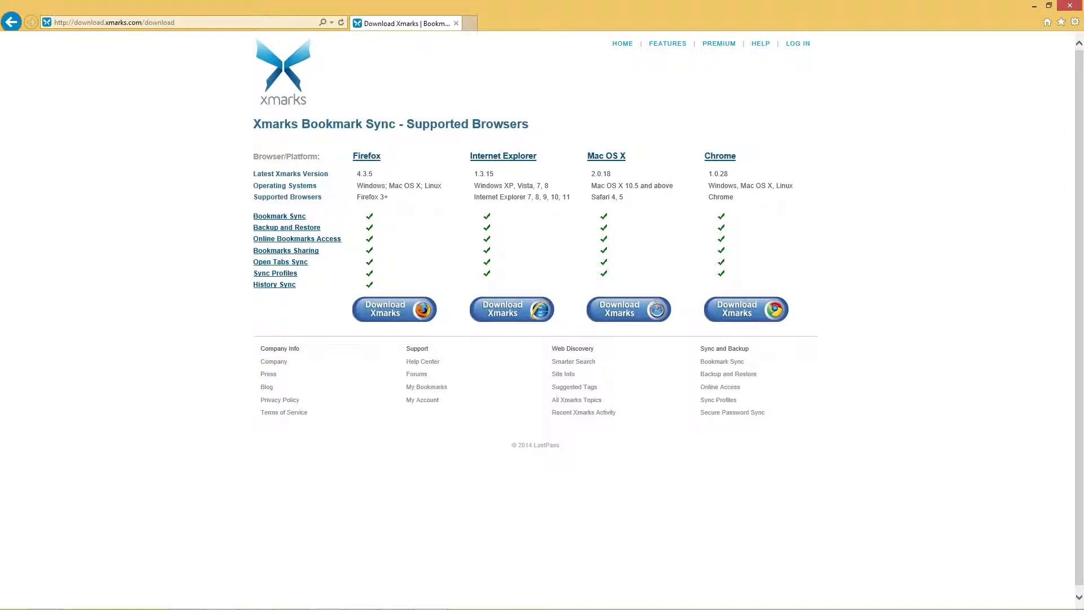